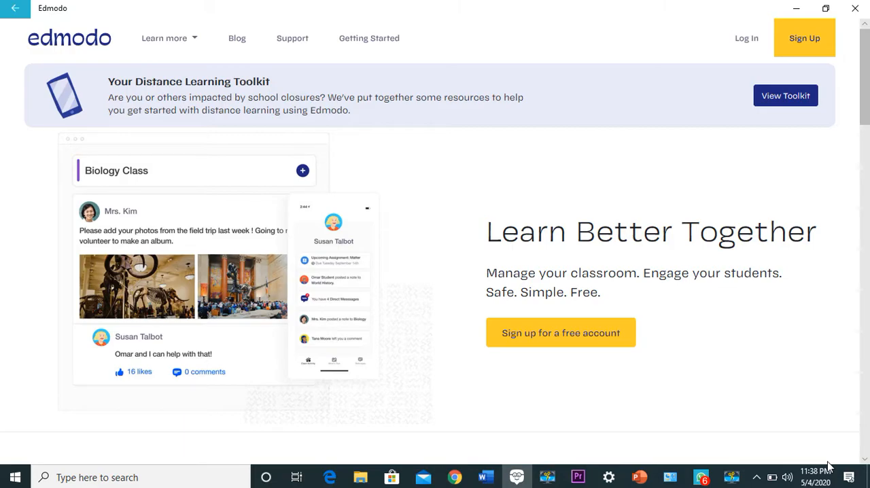
{"action": "mouse_move", "coordinate": [768, 383]}
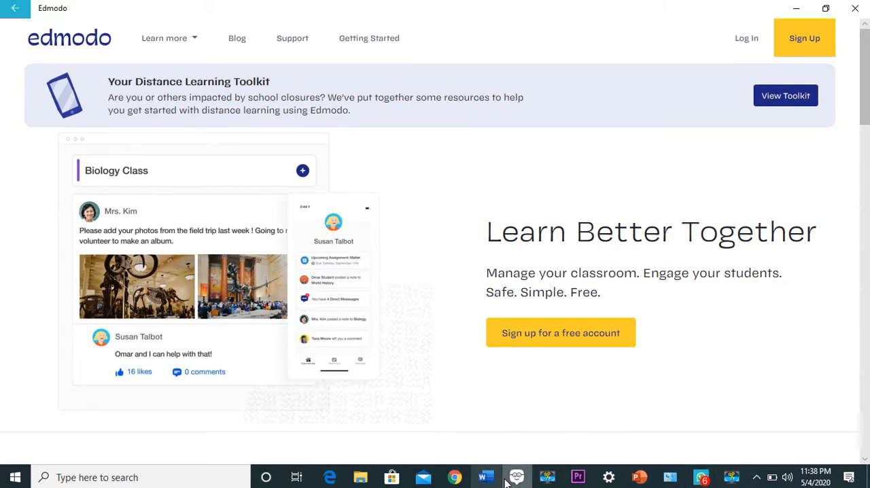
{"action": "mouse_move", "coordinate": [423, 477]}
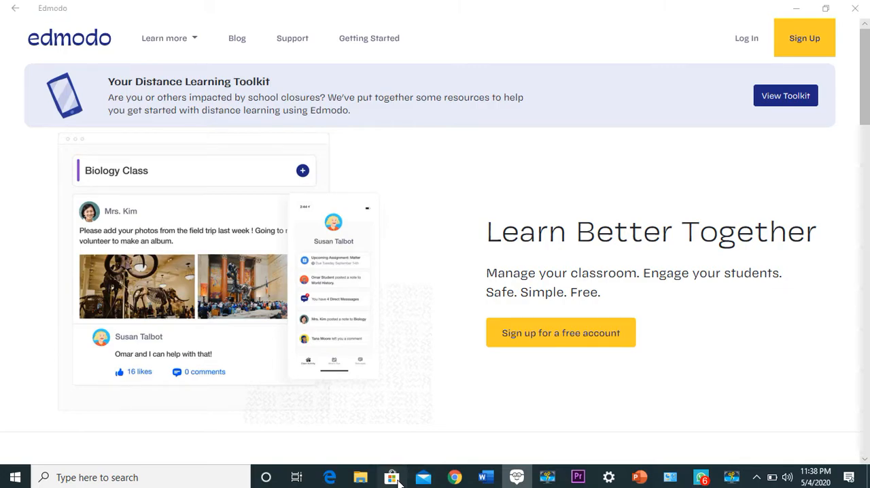
Bring Microsoft Store forward and search for 'EDMODO' to show its installed listing.
{"action": "left_click", "coordinate": [389, 477]}
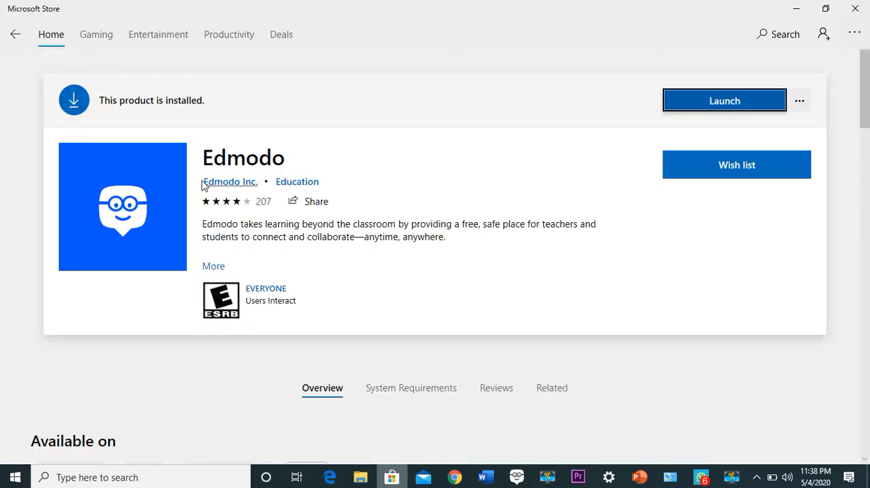
{"action": "mouse_move", "coordinate": [112, 42]}
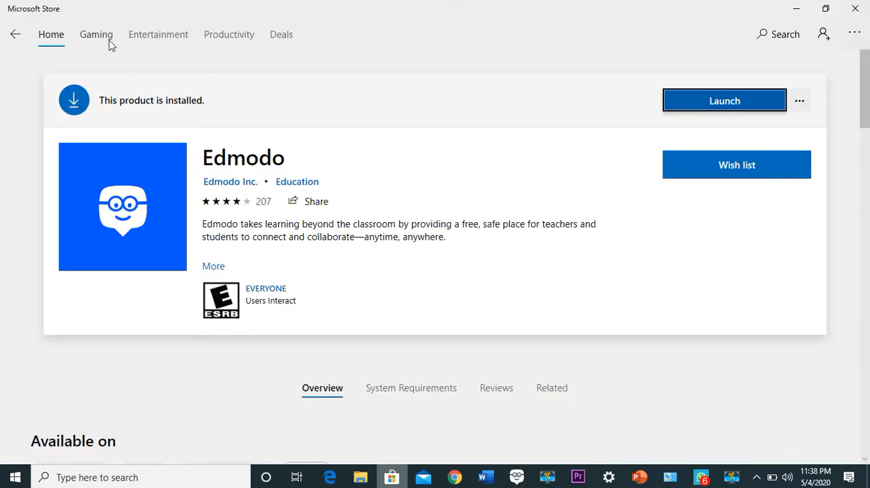
{"action": "mouse_move", "coordinate": [637, 88]}
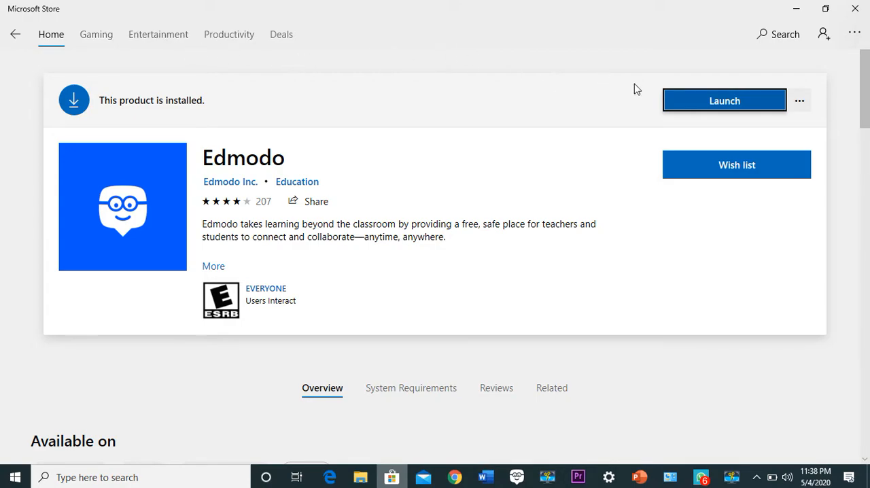
{"action": "mouse_move", "coordinate": [769, 35]}
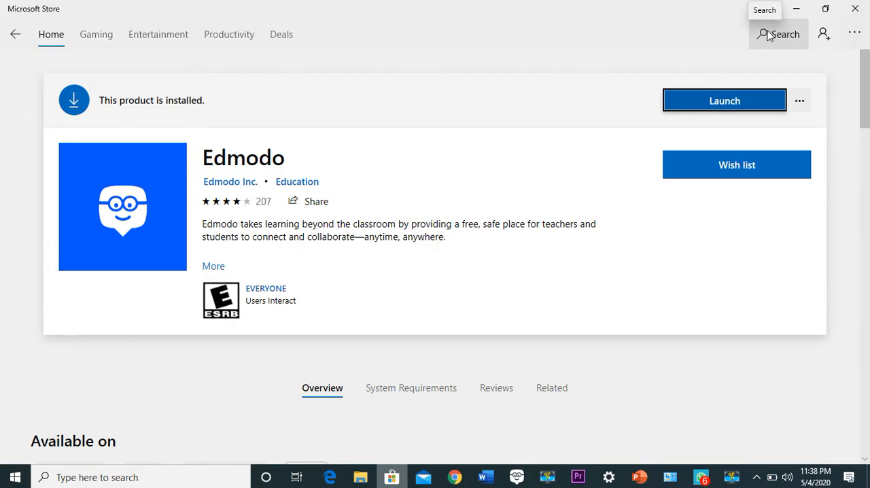
{"action": "type", "text": "EDMODO"}
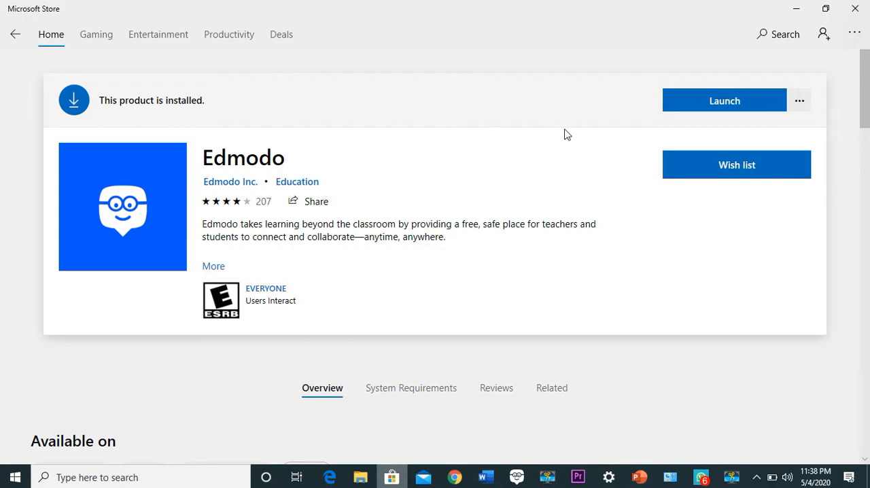
{"action": "mouse_move", "coordinate": [720, 108]}
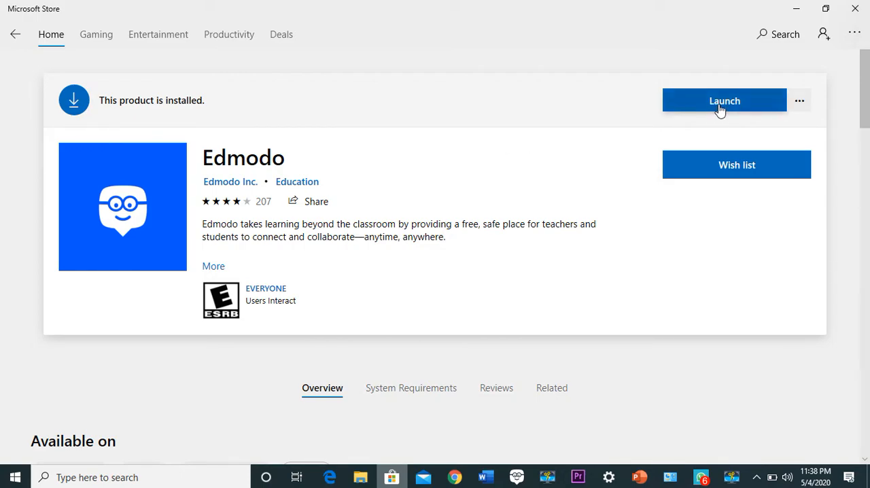
{"action": "mouse_move", "coordinate": [573, 180]}
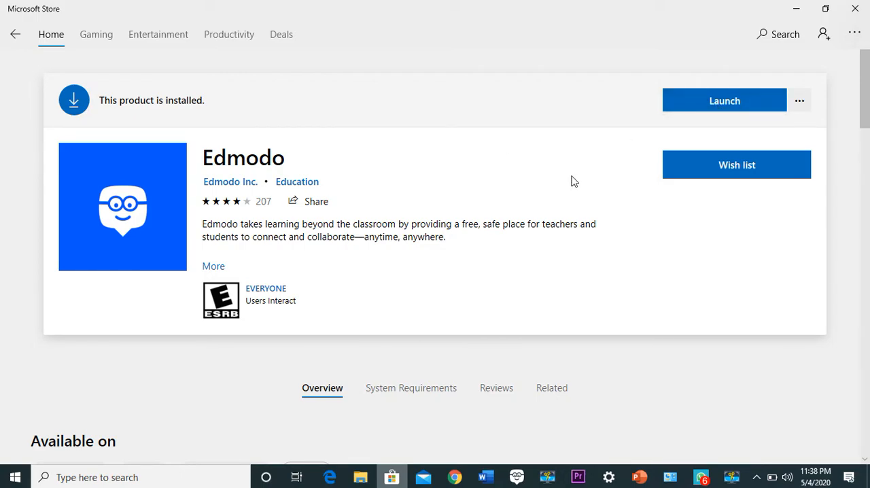
{"action": "mouse_move", "coordinate": [561, 144]}
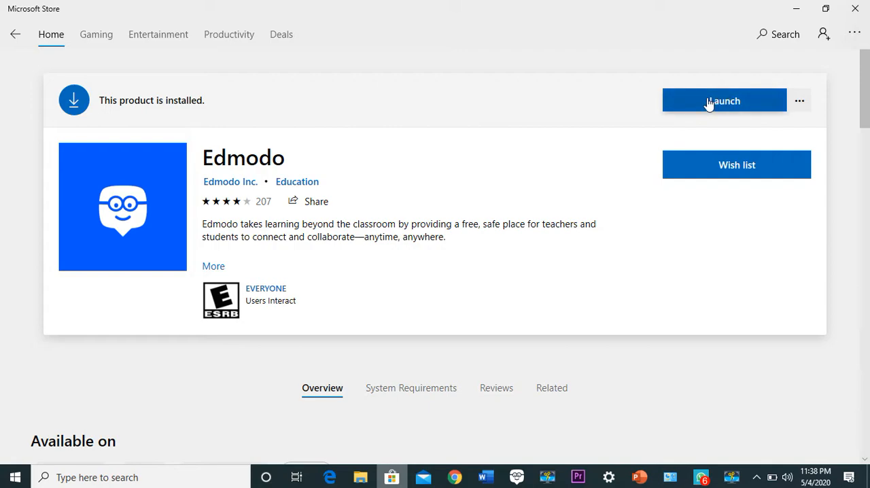
{"action": "mouse_move", "coordinate": [720, 107]}
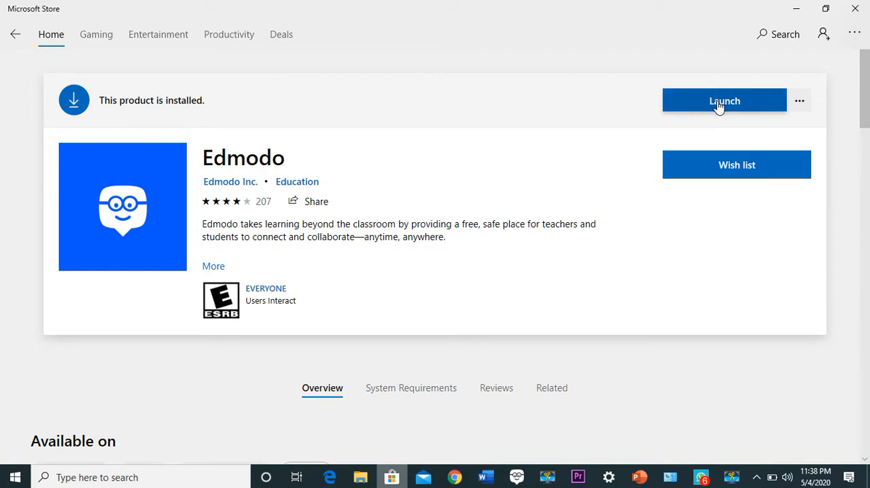
{"action": "mouse_move", "coordinate": [660, 179]}
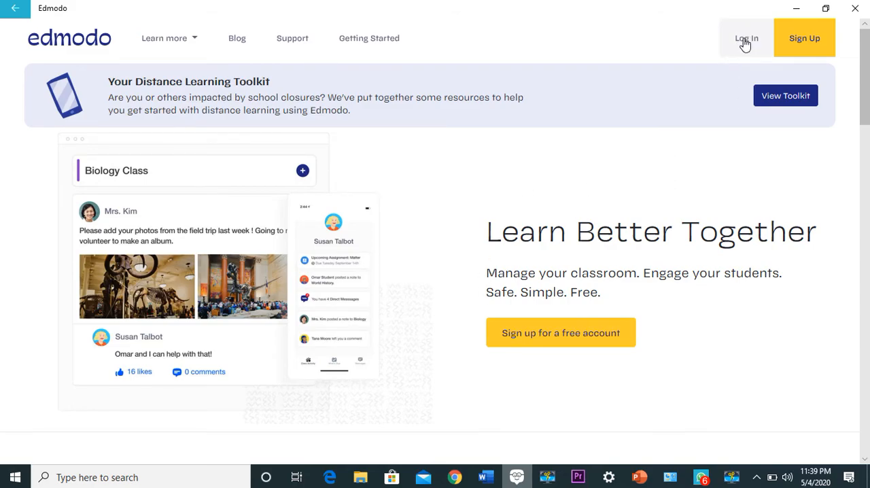
Open the Log In to Edmodo screen from the top-right Log In link.
{"action": "left_click", "coordinate": [745, 38]}
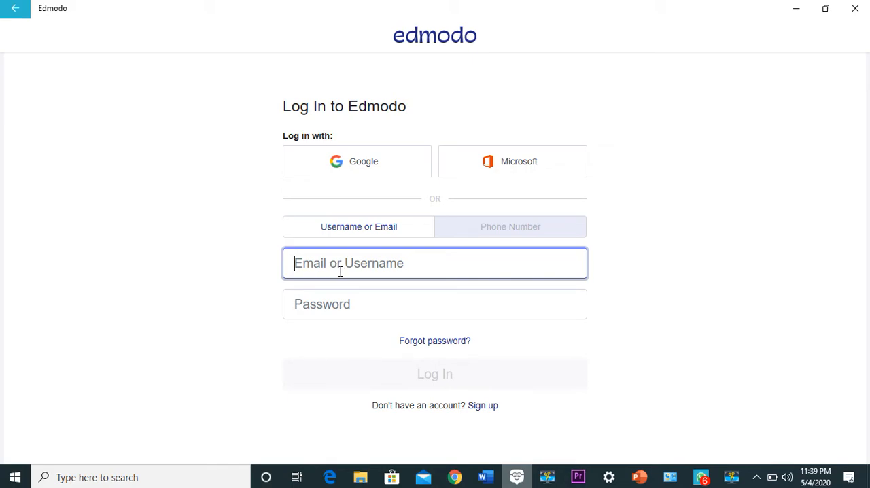
{"action": "mouse_move", "coordinate": [557, 292]}
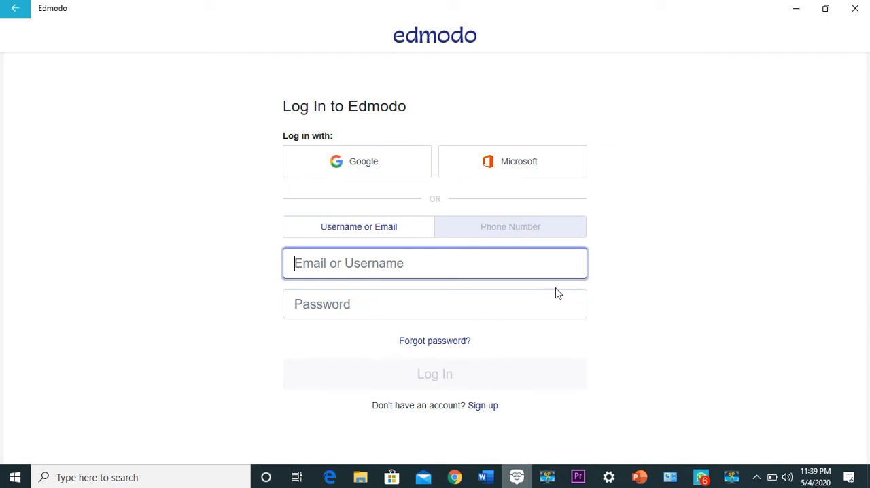
{"action": "mouse_move", "coordinate": [660, 405]}
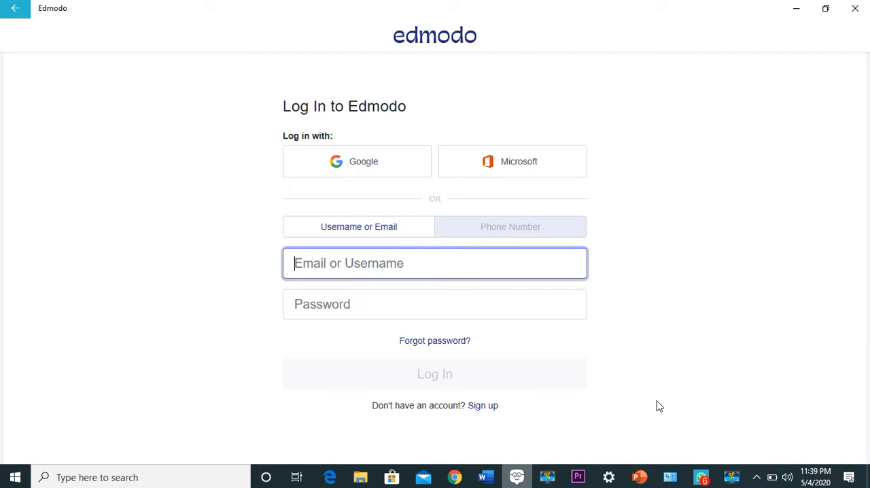
{"action": "mouse_move", "coordinate": [669, 442]}
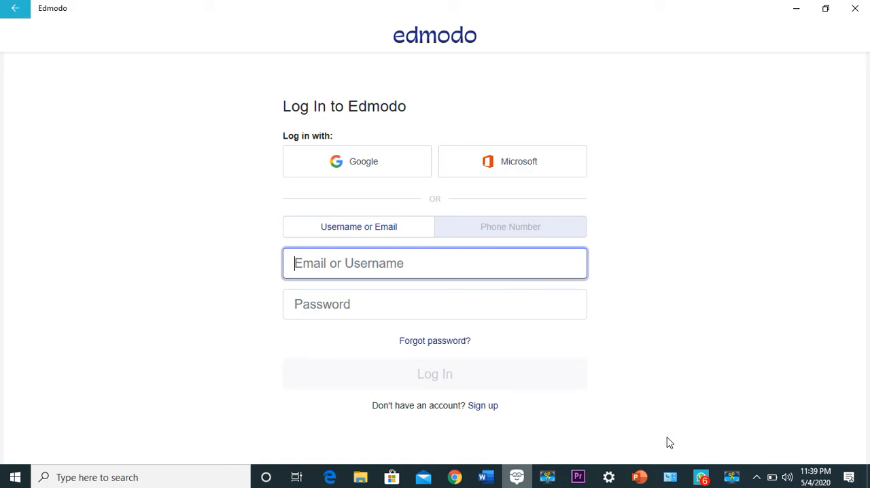